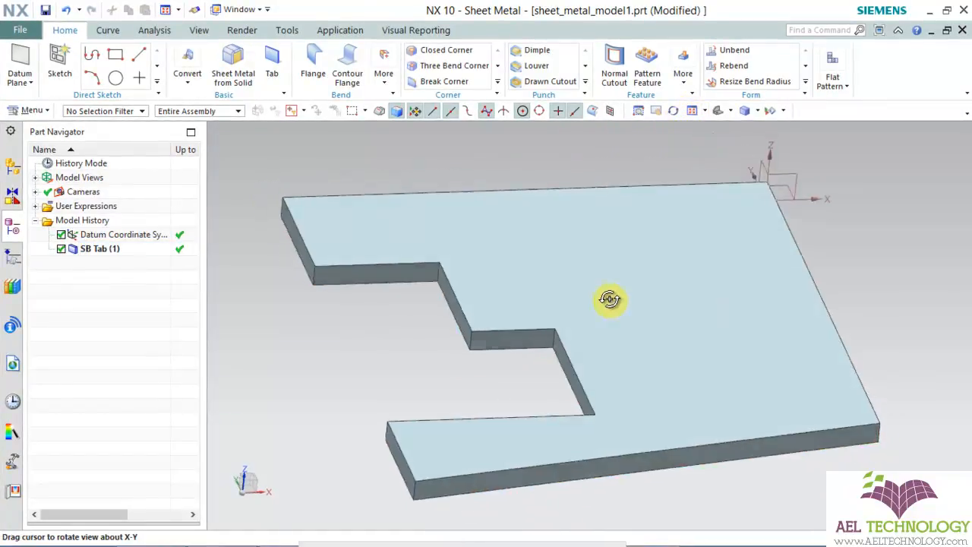
Orbit the tab part and bring up the Analysis measuring tools
drag(610, 298, 302, 155)
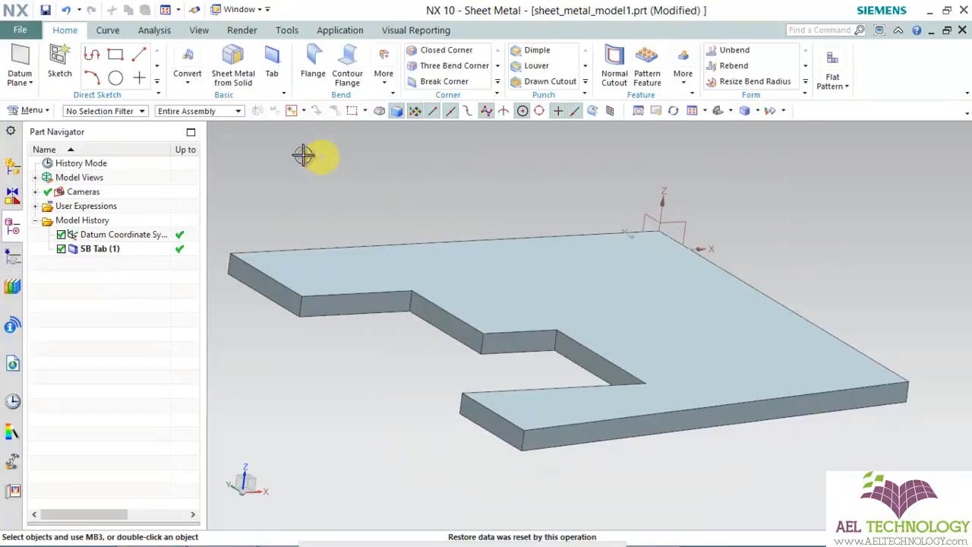
click(154, 30)
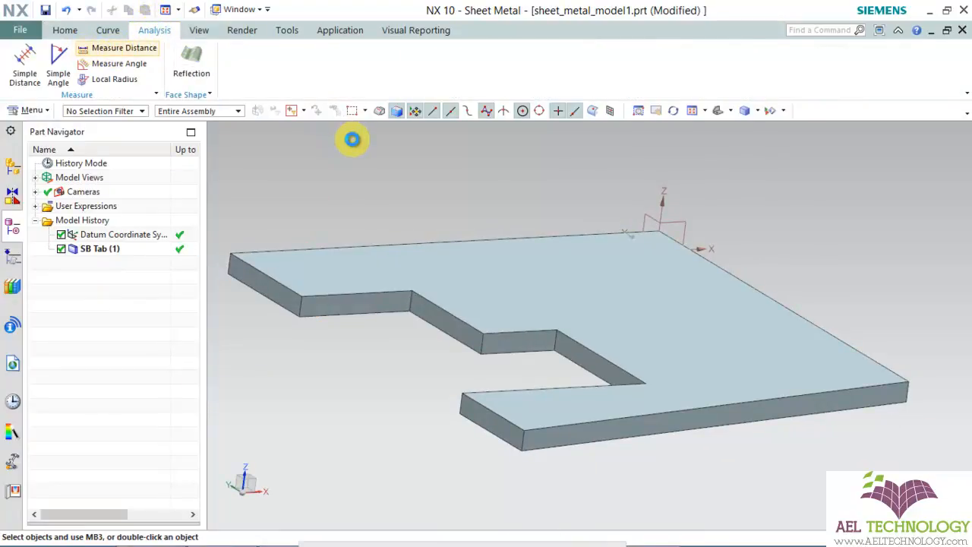
click(123, 48)
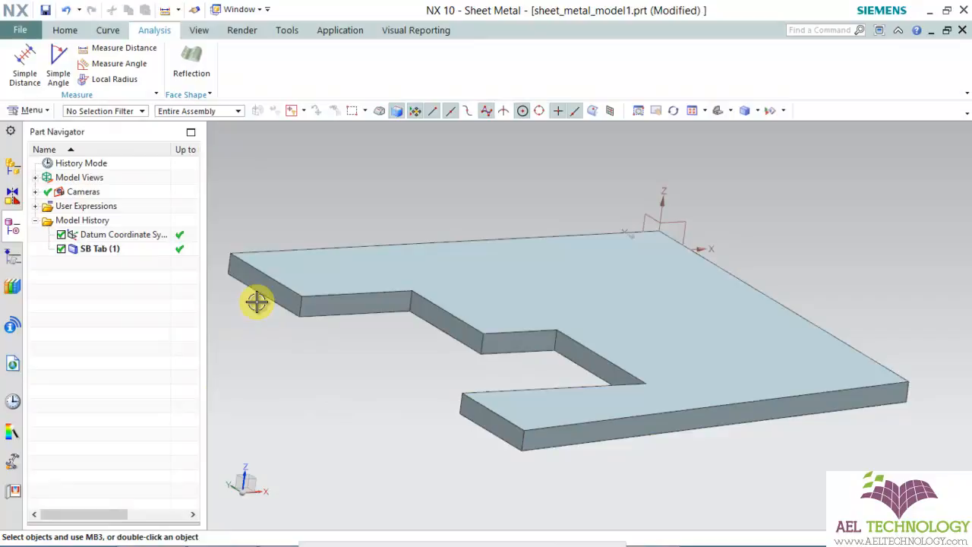
mouse_move(112, 248)
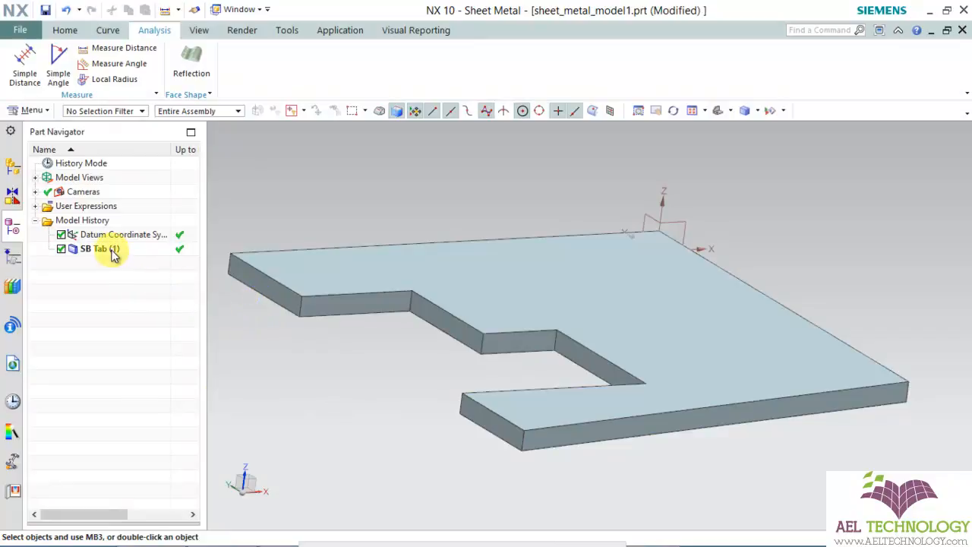
Edit the SB Tab parameters and switch its thickness to a local value (3.0 mm)
right_click(99, 248)
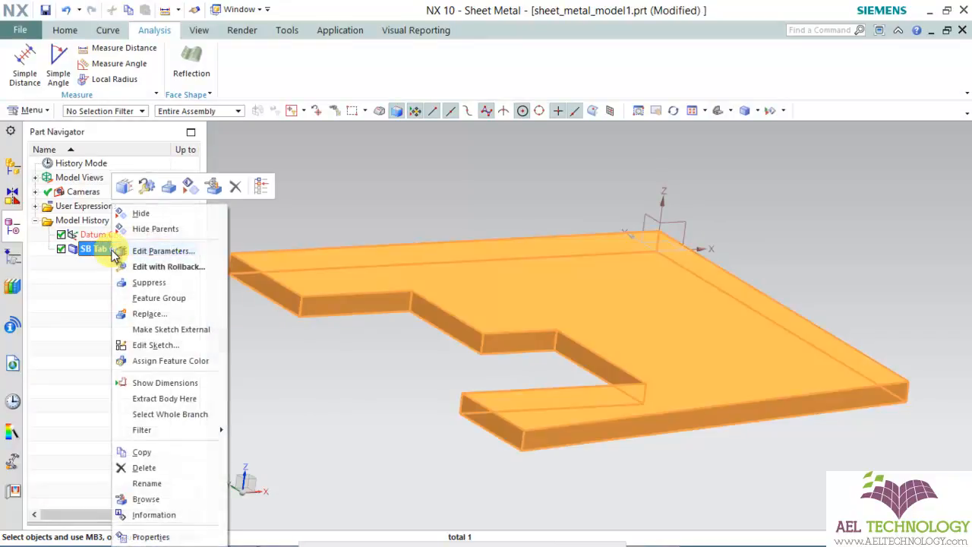
mouse_move(163, 251)
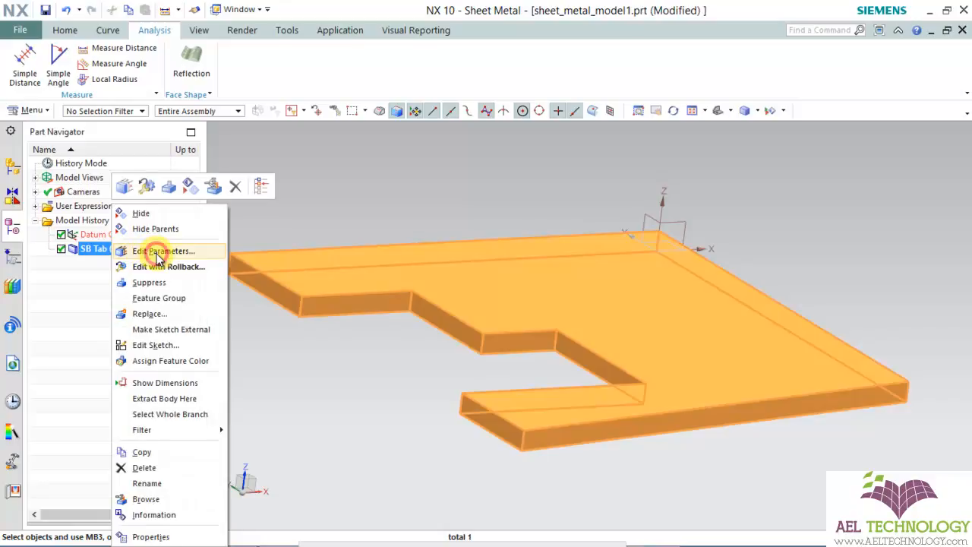
click(162, 251)
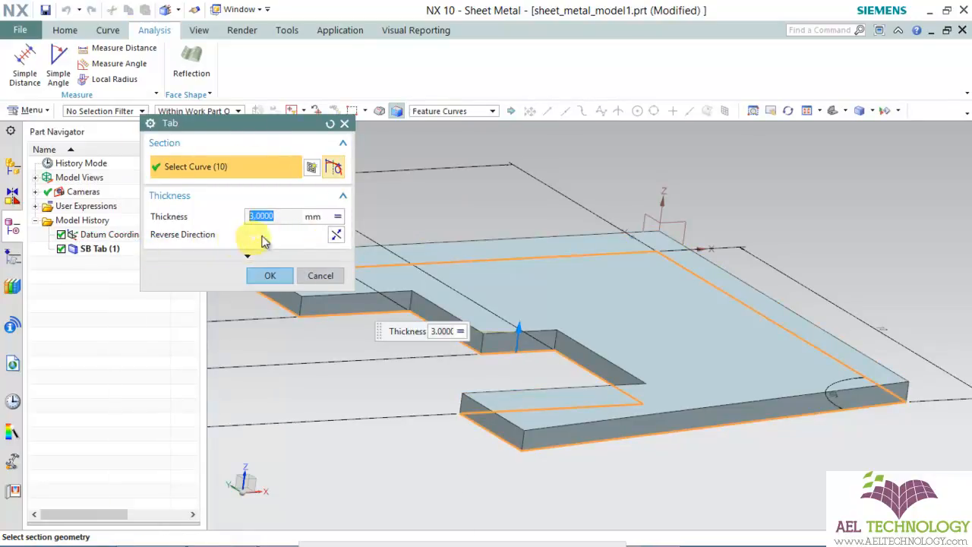
mouse_move(337, 220)
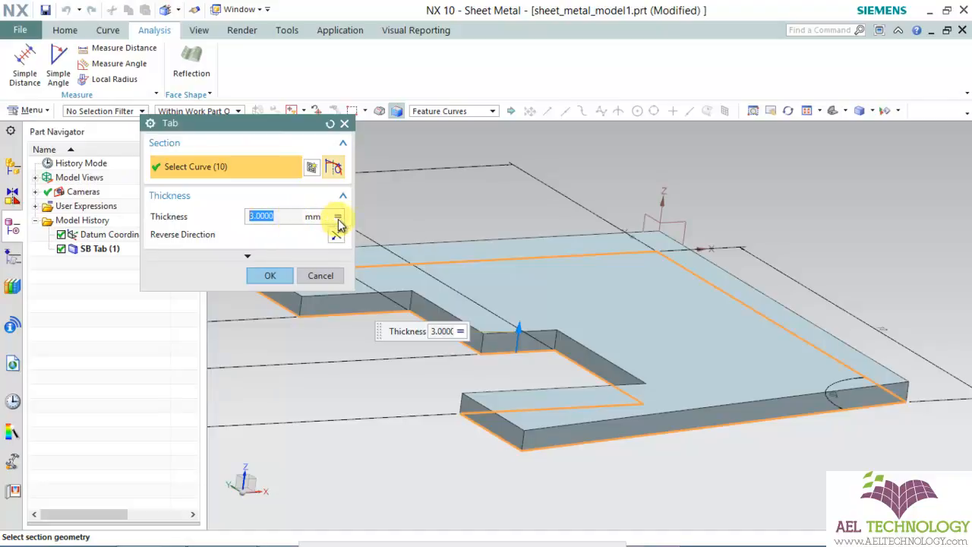
mouse_move(336, 220)
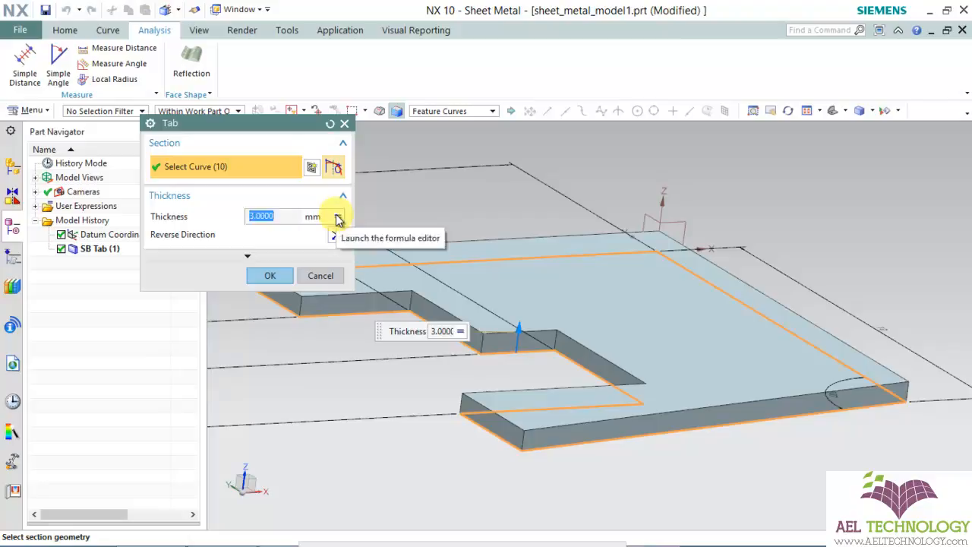
click(337, 217)
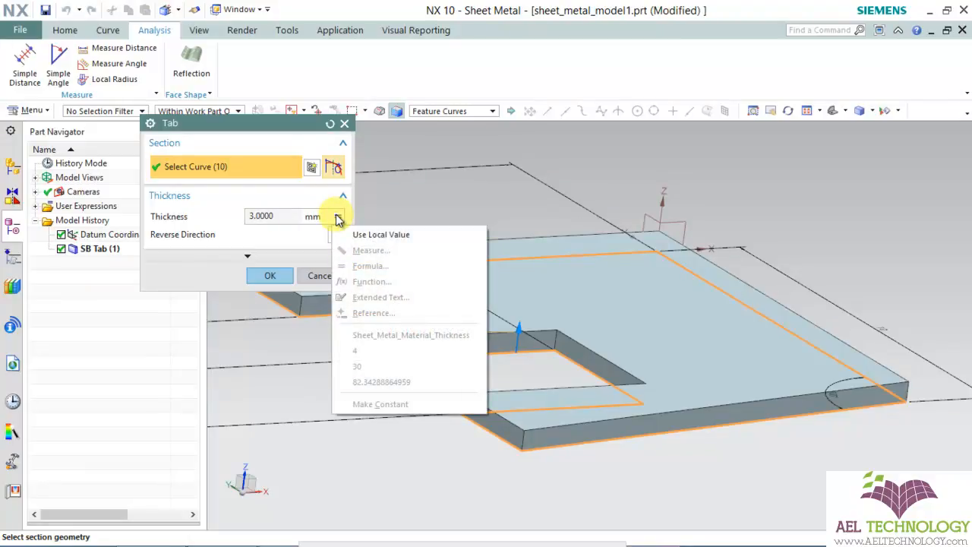
mouse_move(387, 234)
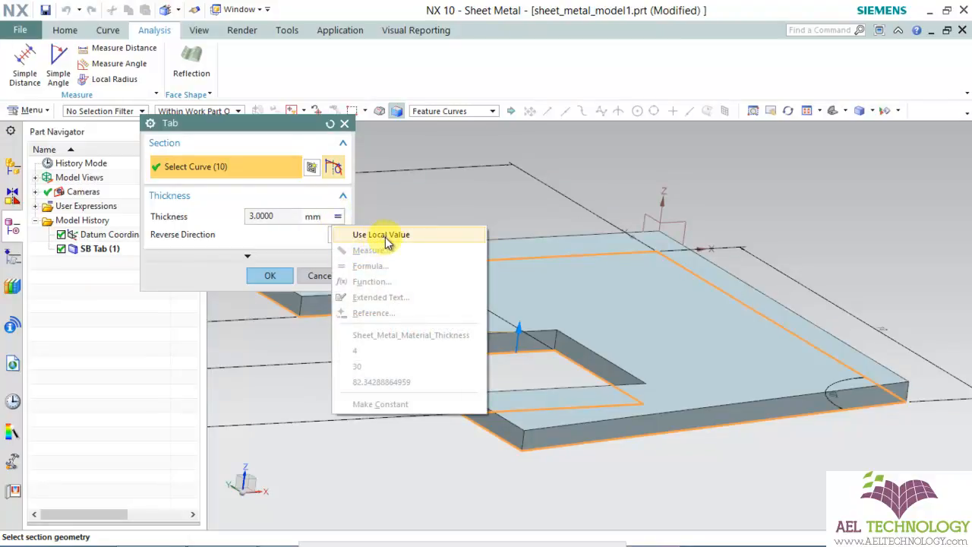
click(380, 234)
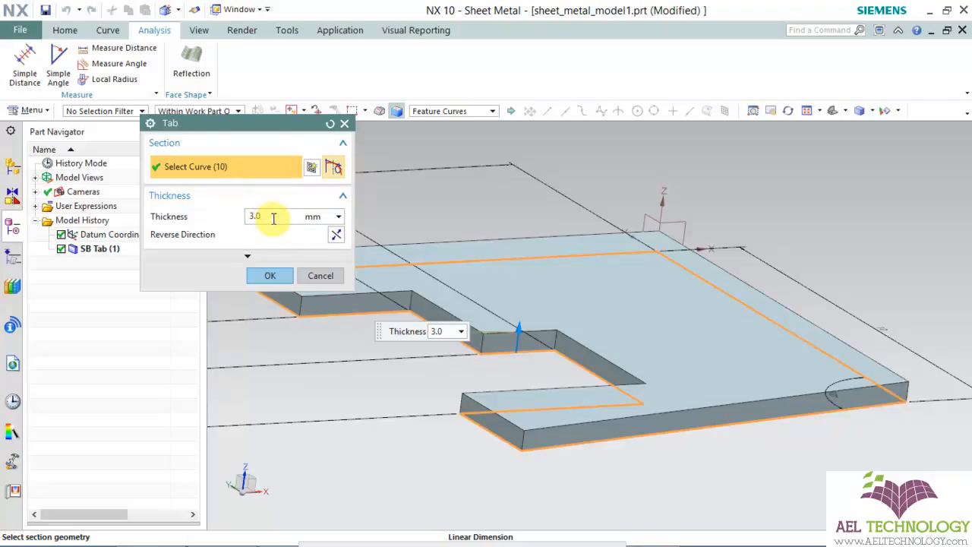
Set the tab's local thickness to 4 mm and confirm the edit
triple_click(255, 216)
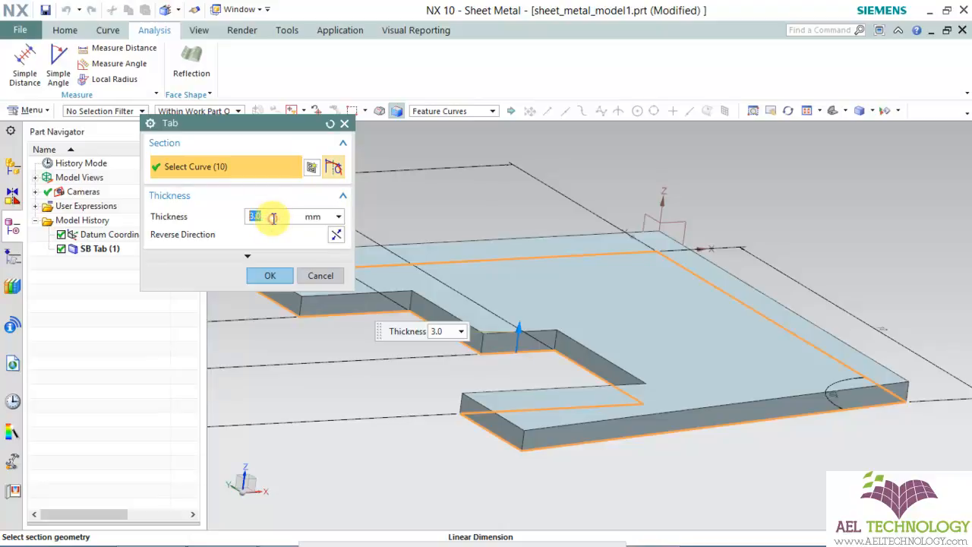
text(4)
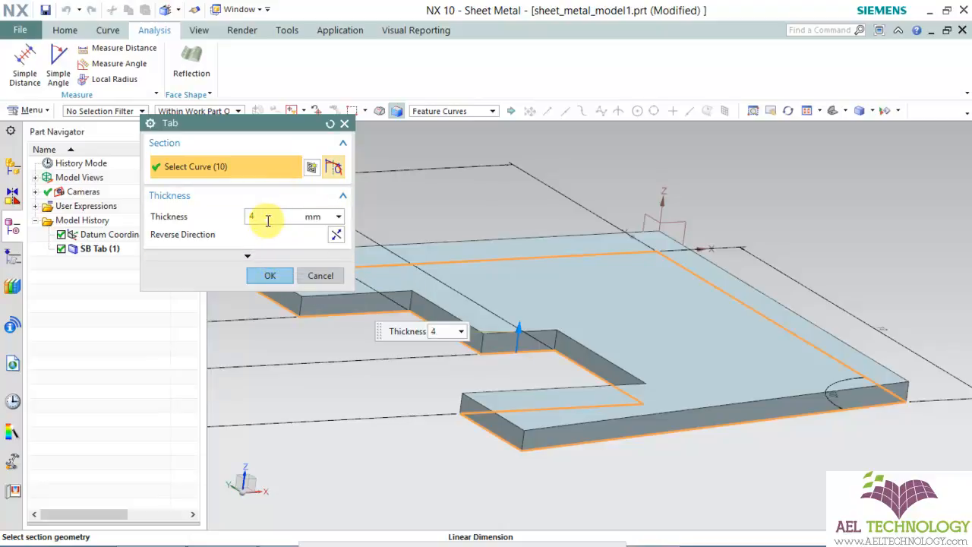
click(269, 275)
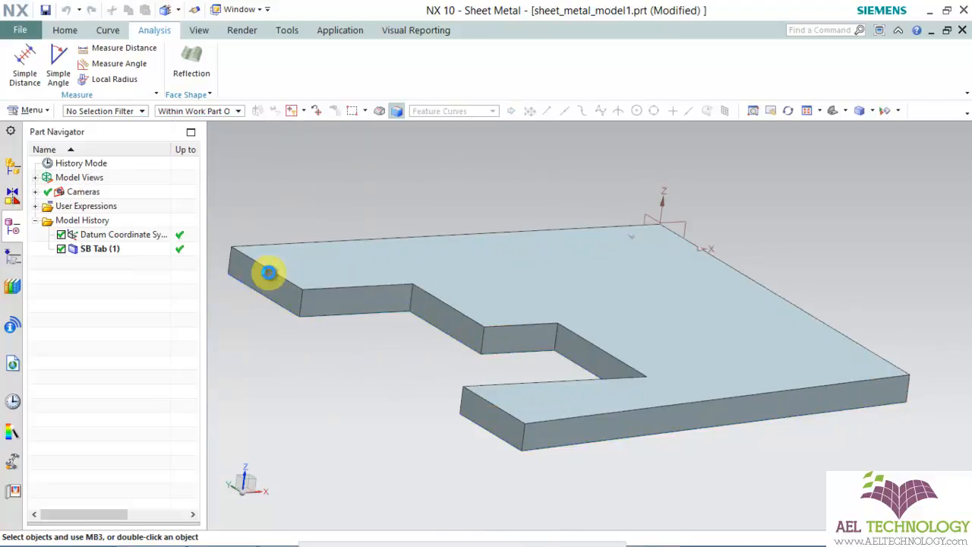
click(199, 110)
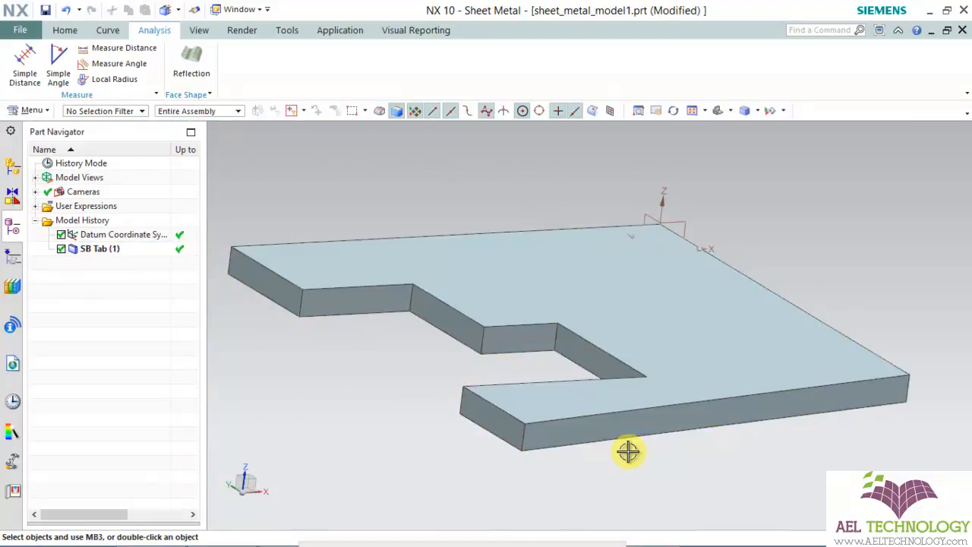
click(125, 48)
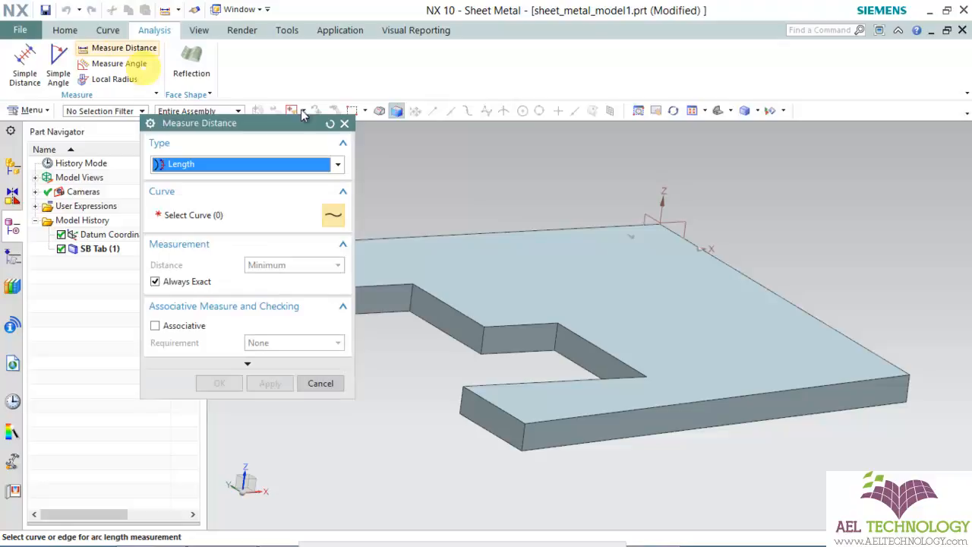
mouse_move(528, 435)
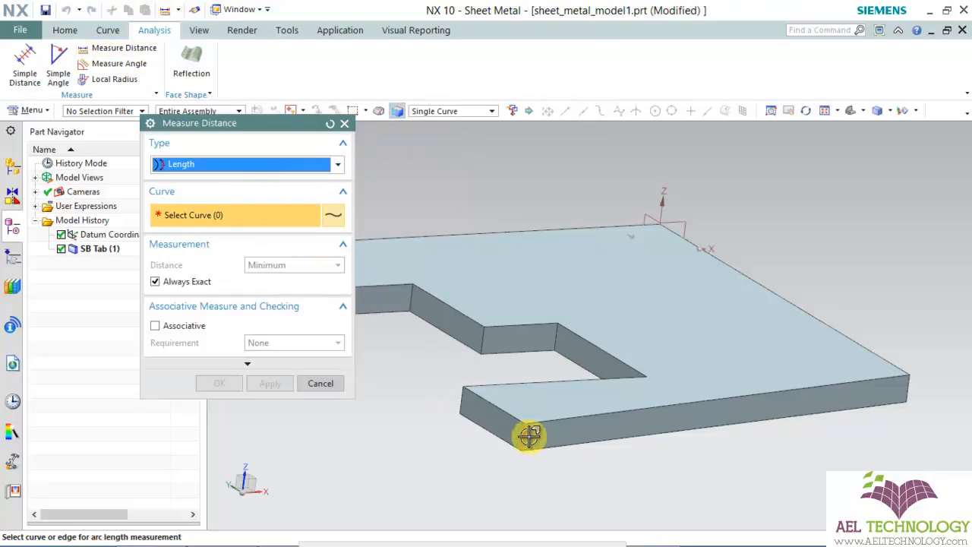
click(528, 433)
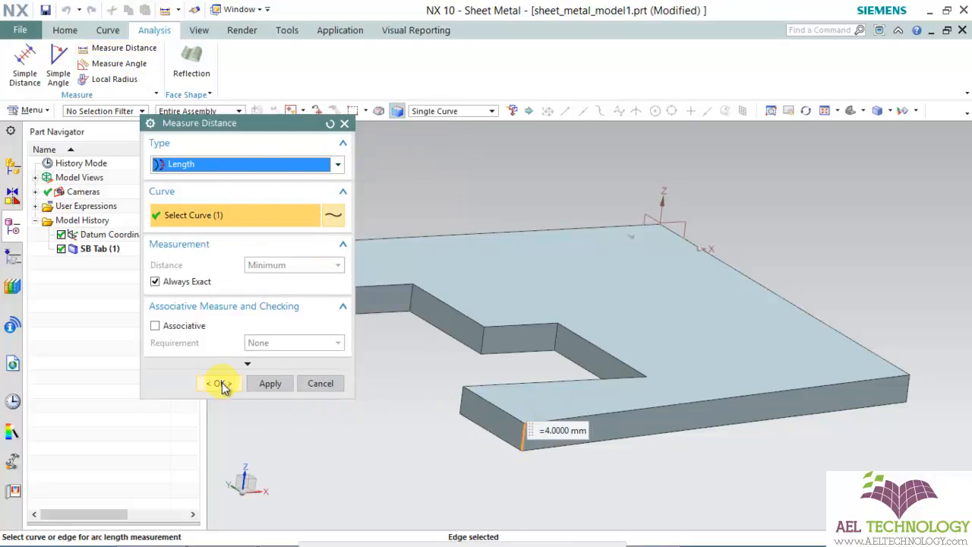
click(220, 382)
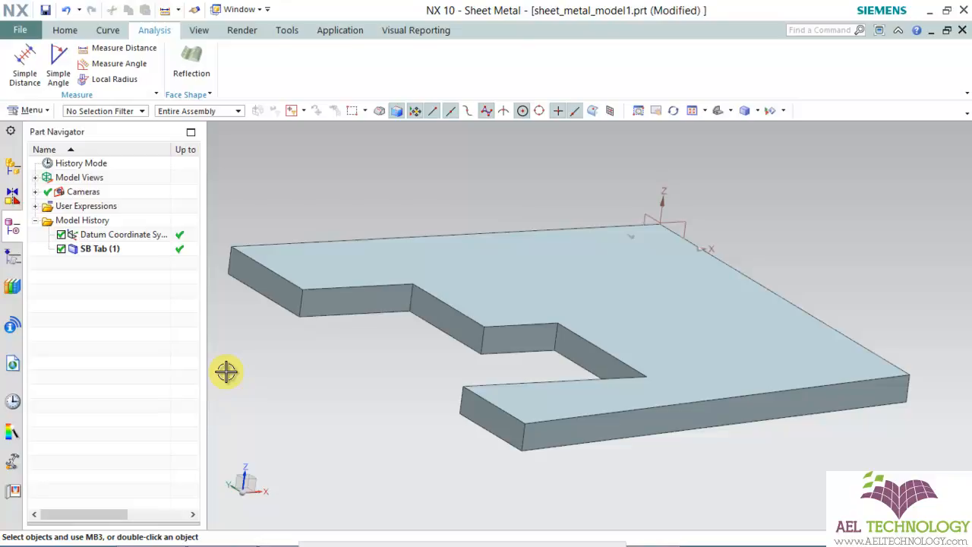
Edit SB Tab again, set thickness to Use Global Value, and confirm
right_click(99, 248)
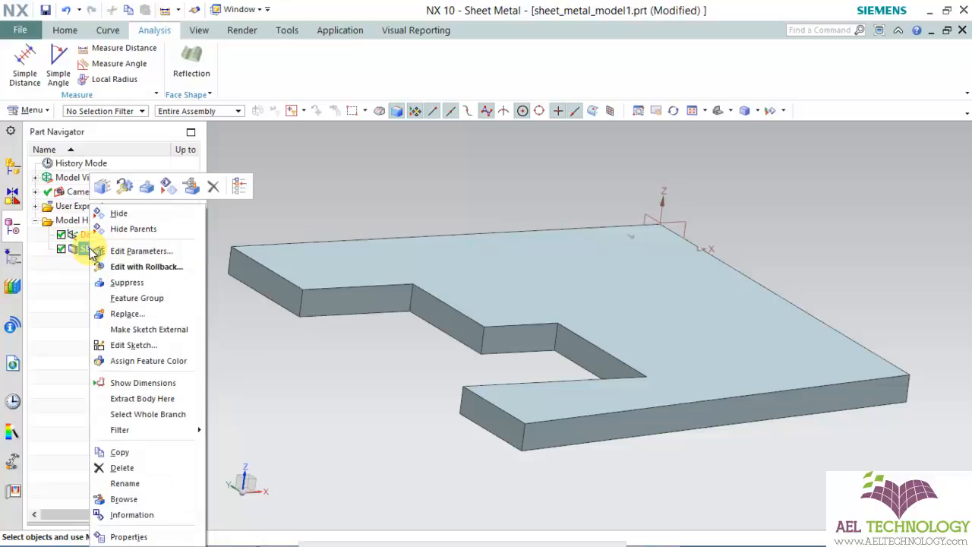
click(141, 251)
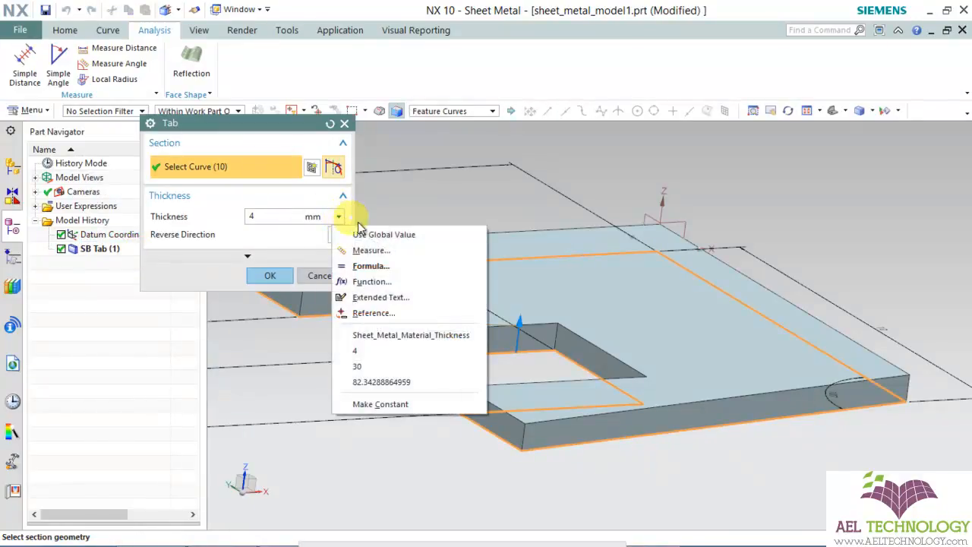
mouse_move(383, 234)
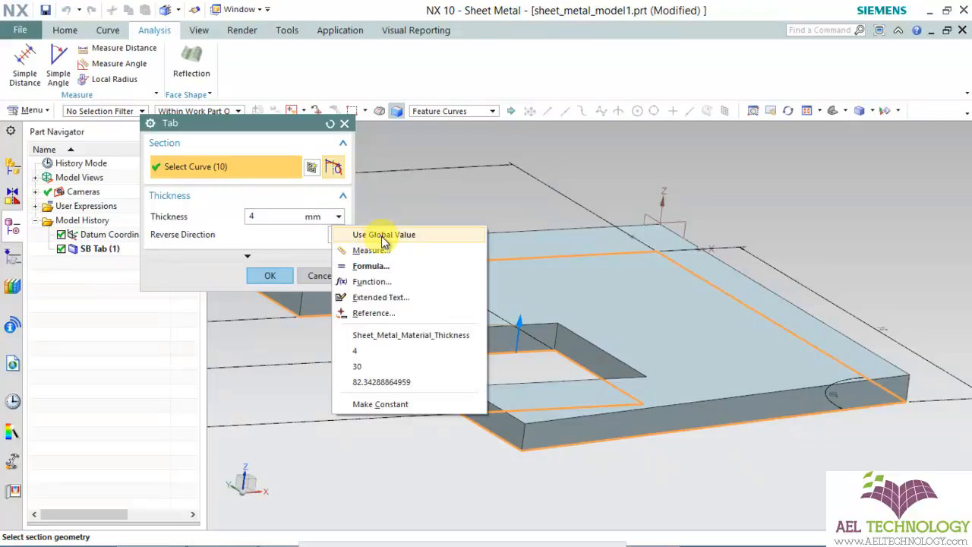
click(411, 335)
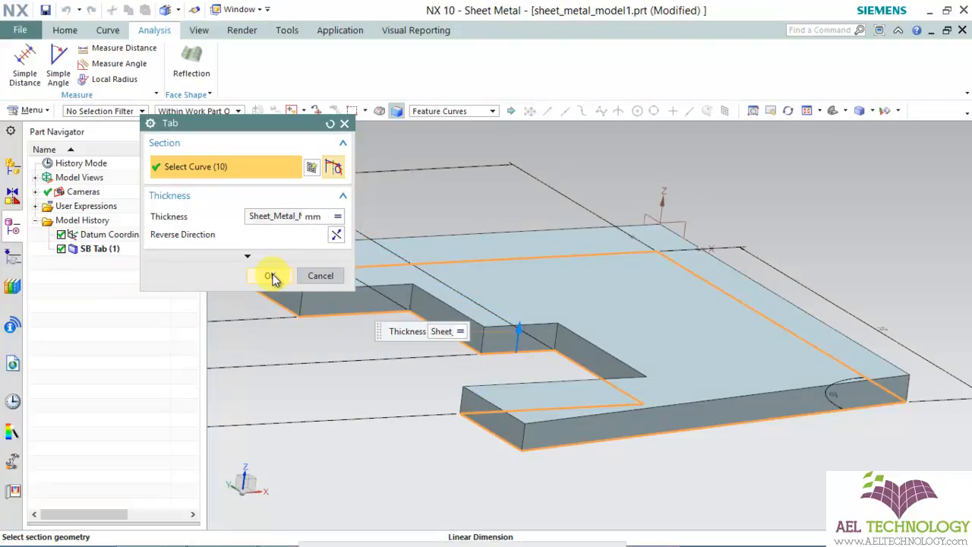
click(270, 275)
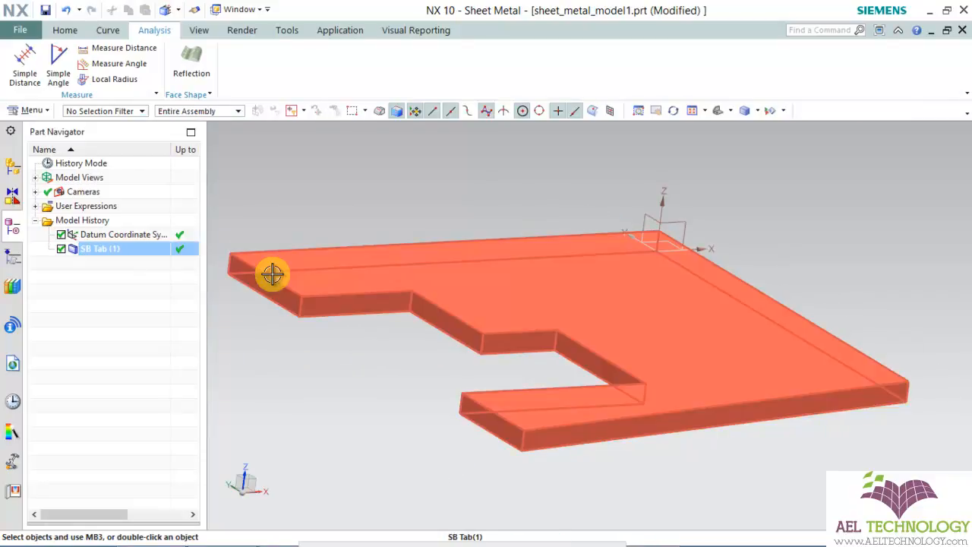